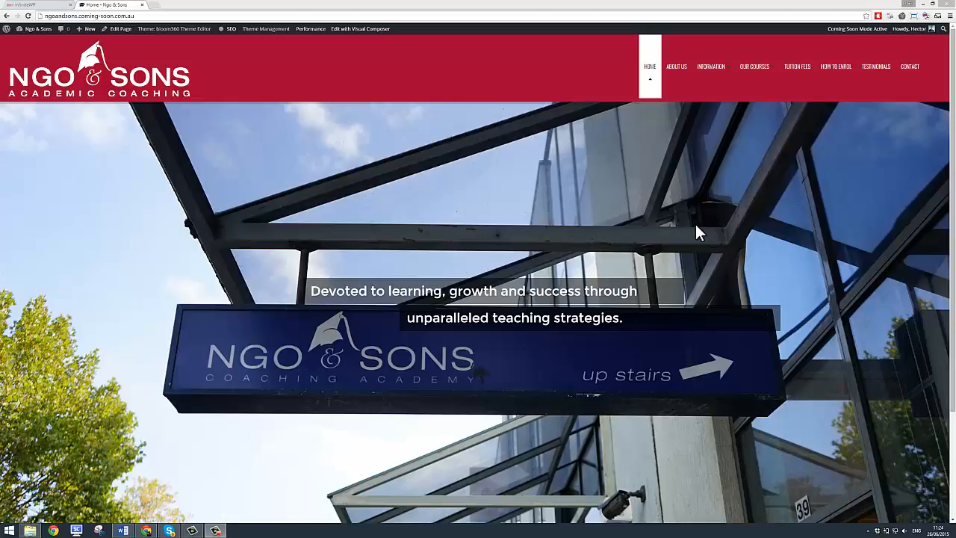
mouse_move(863, 112)
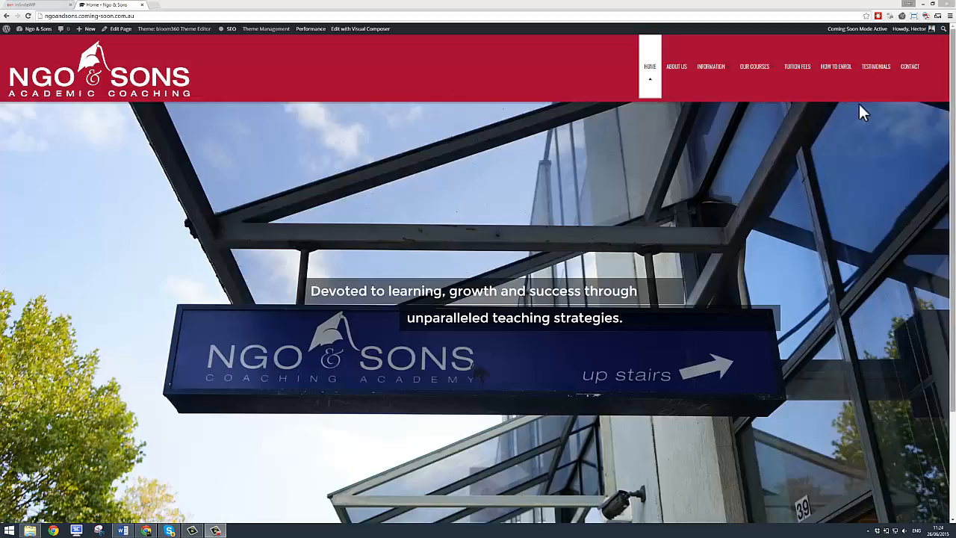
mouse_move(711, 66)
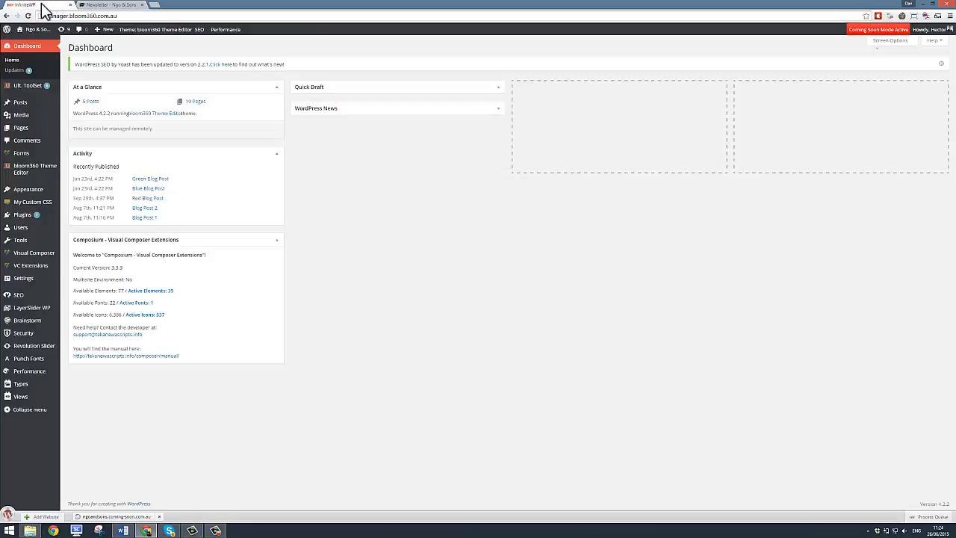
mouse_move(21, 102)
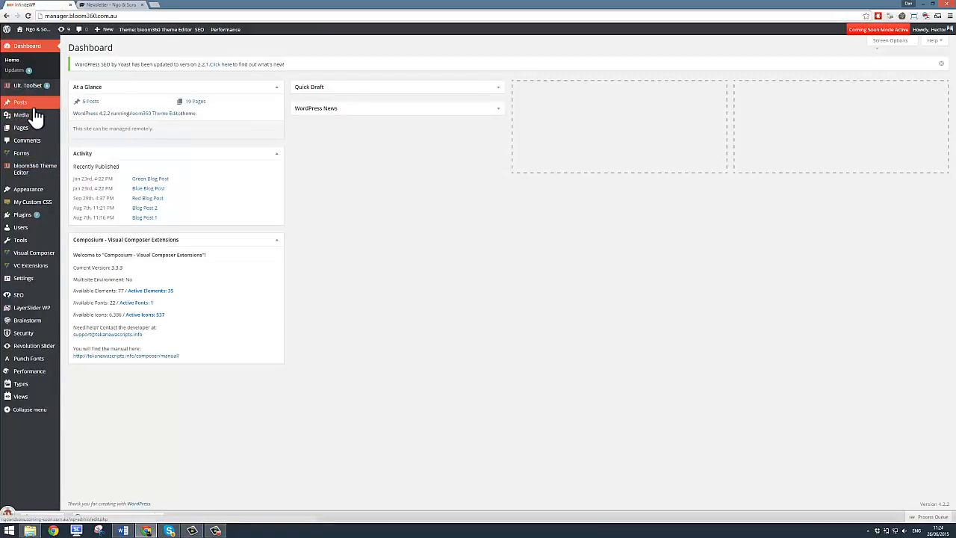
mouse_move(33, 169)
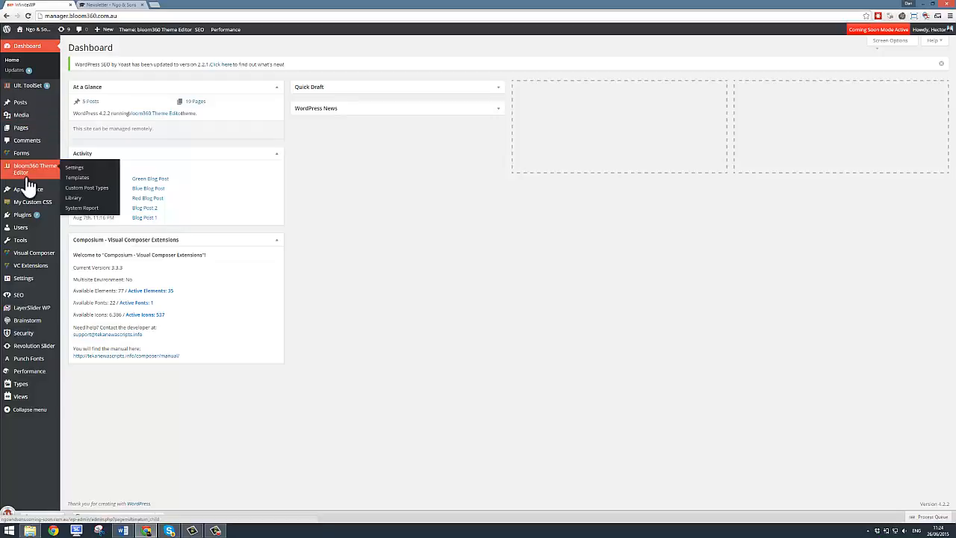
mouse_move(21, 102)
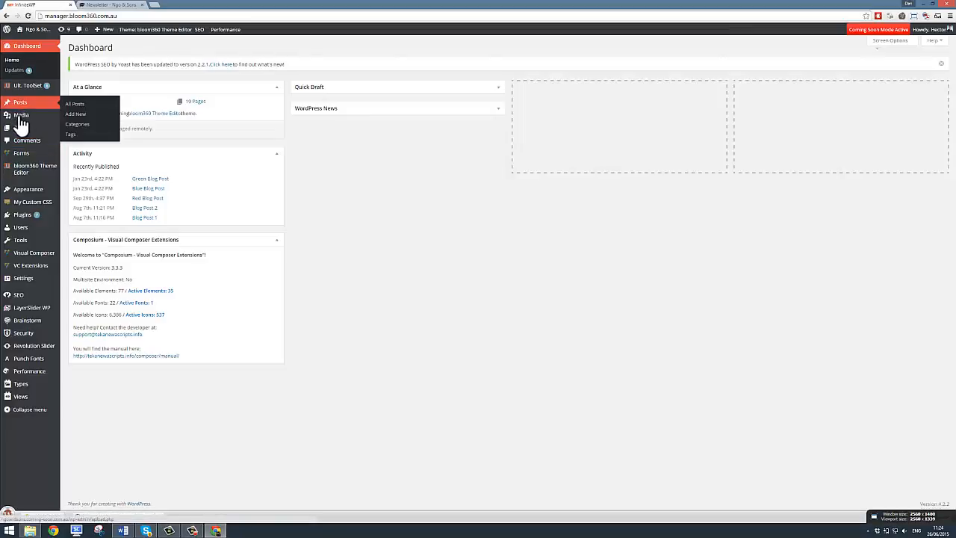
mouse_move(21, 116)
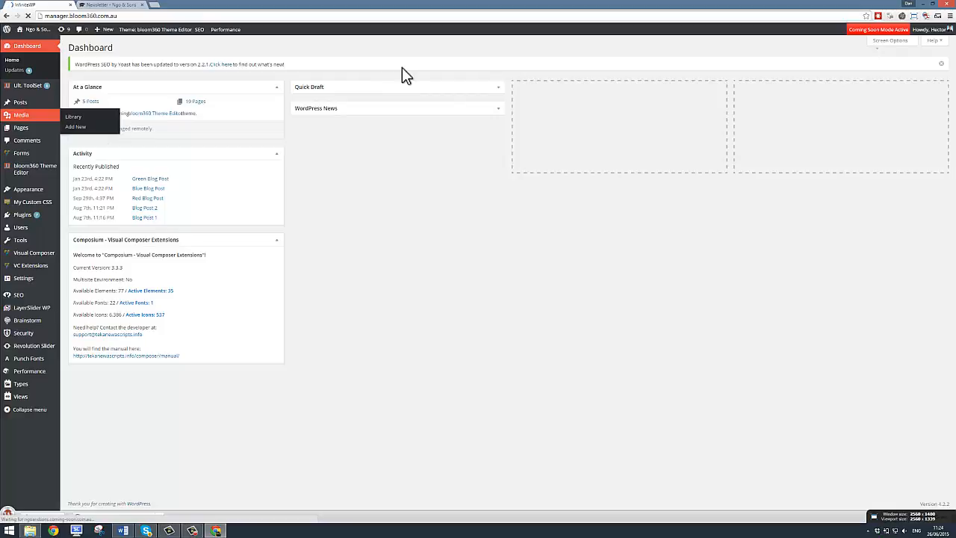
Step: Bring up the Media Library listing the site's uploaded images
left_click(72, 116)
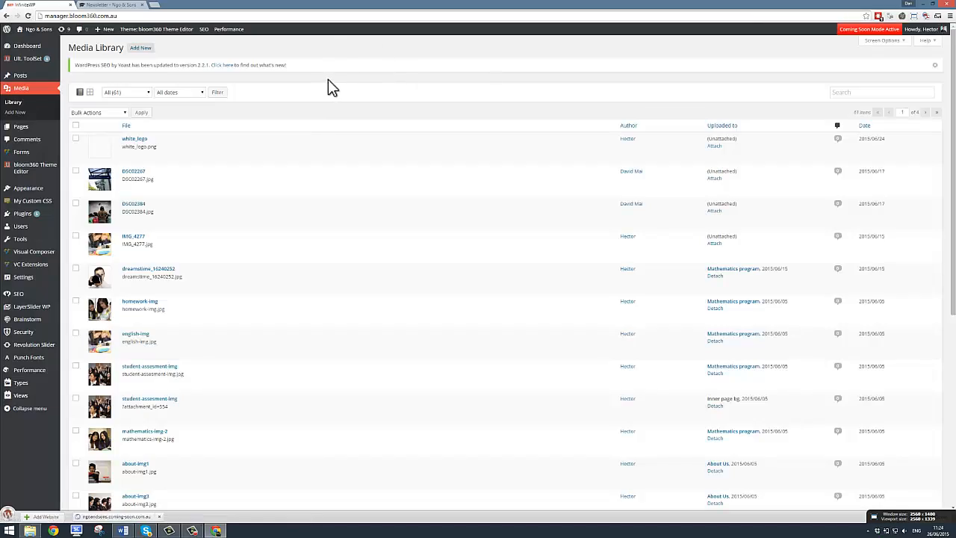
mouse_move(140, 58)
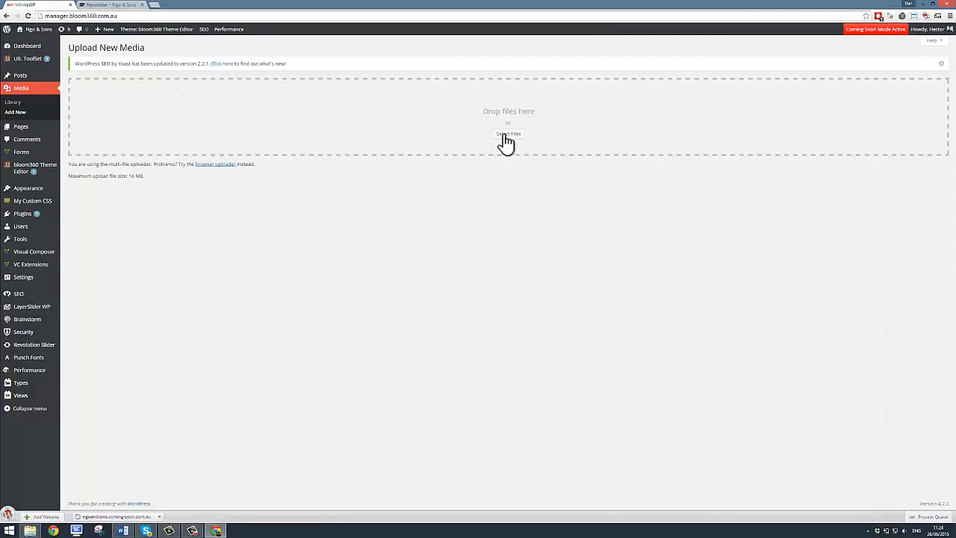
Step: Upload dummy_pdf.pdf from the Downloads folder into the media collection
left_click(507, 135)
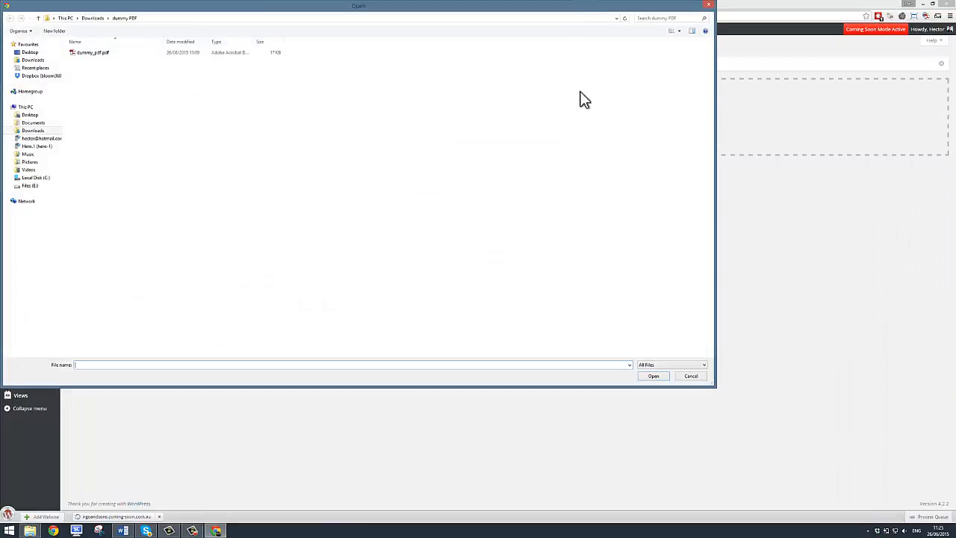
left_click(92, 52)
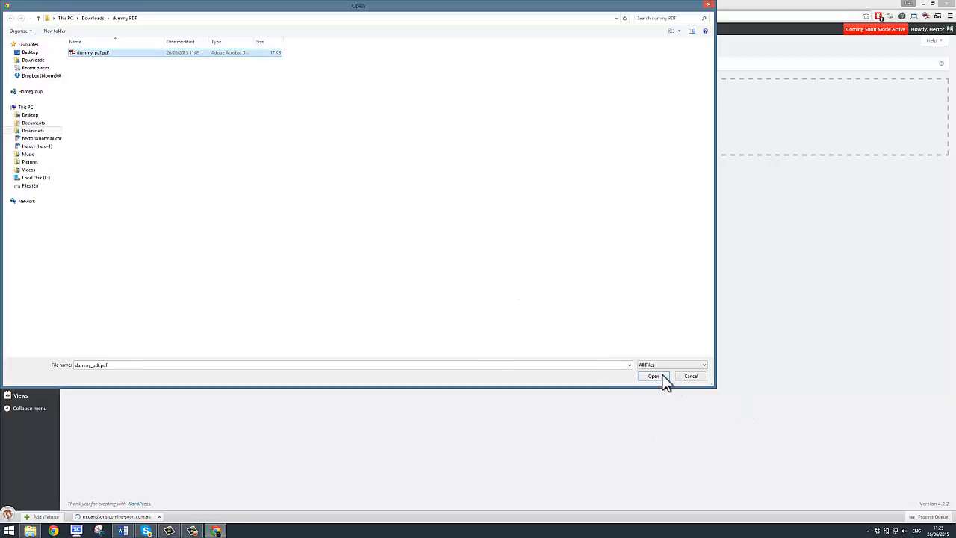
left_click(654, 376)
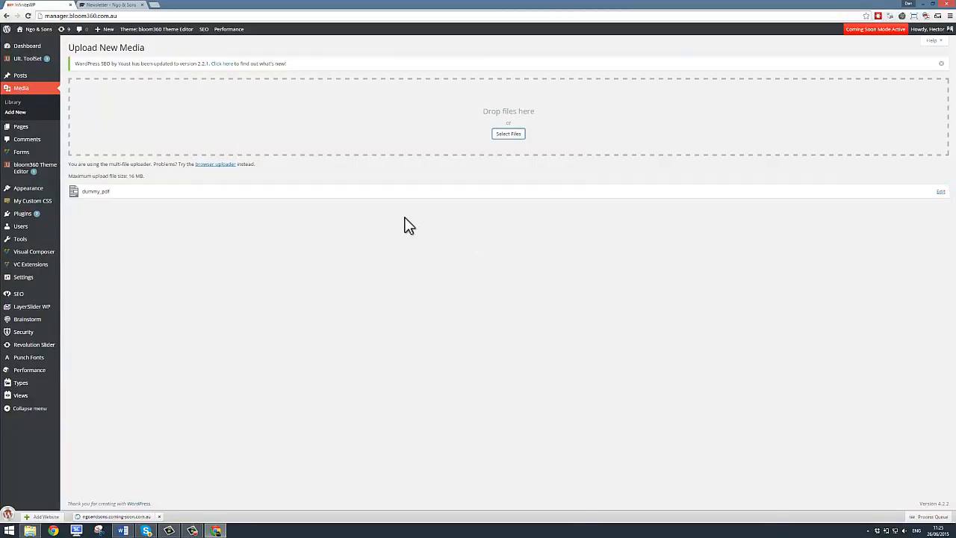
mouse_move(454, 203)
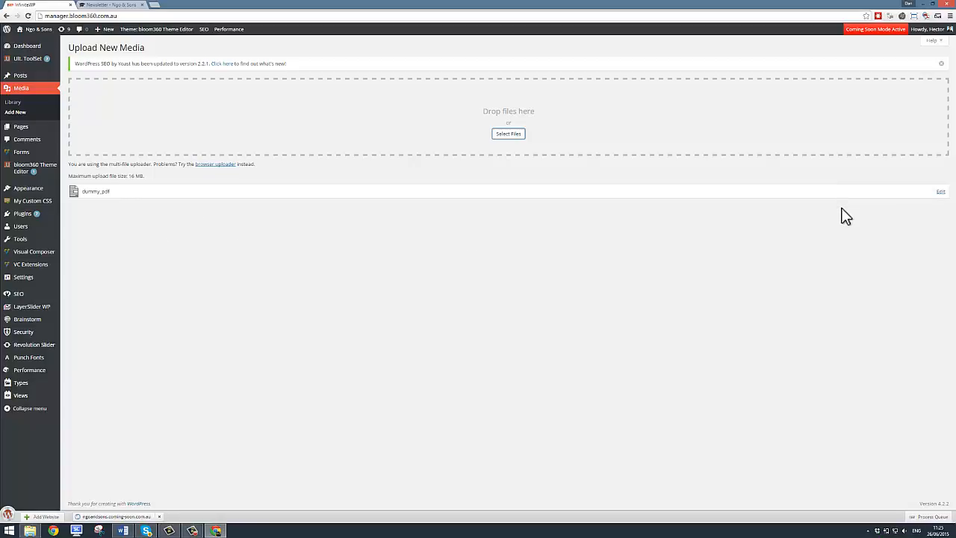
mouse_move(848, 216)
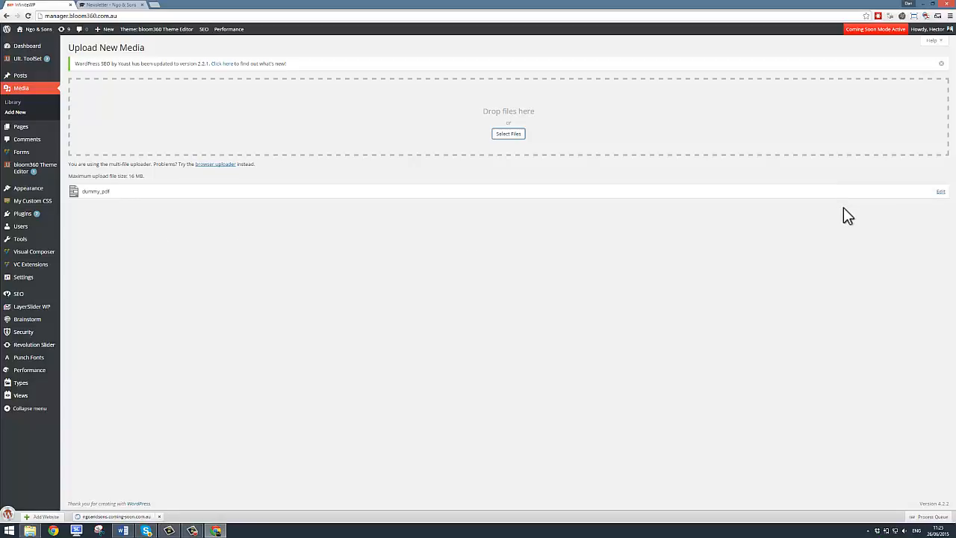
mouse_move(837, 214)
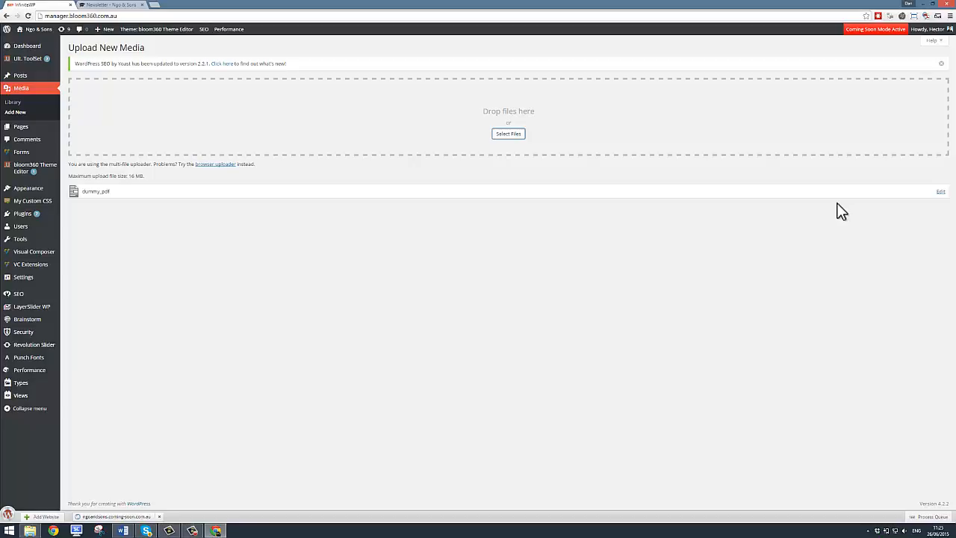
mouse_move(247, 251)
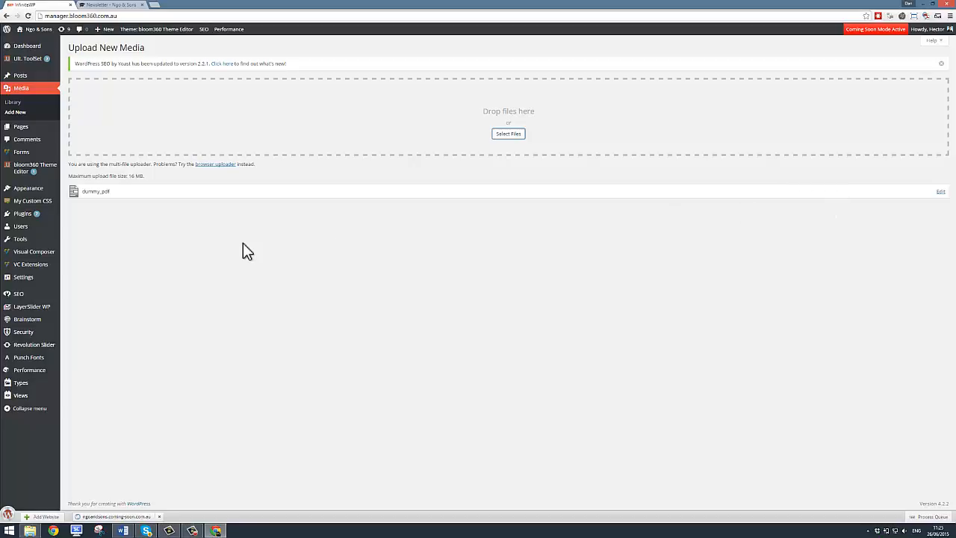
mouse_move(698, 187)
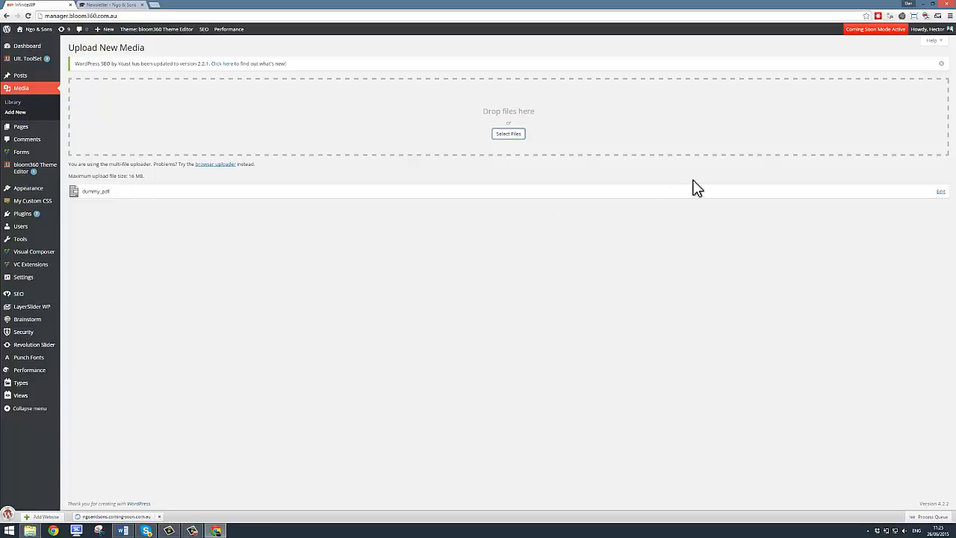
mouse_move(944, 212)
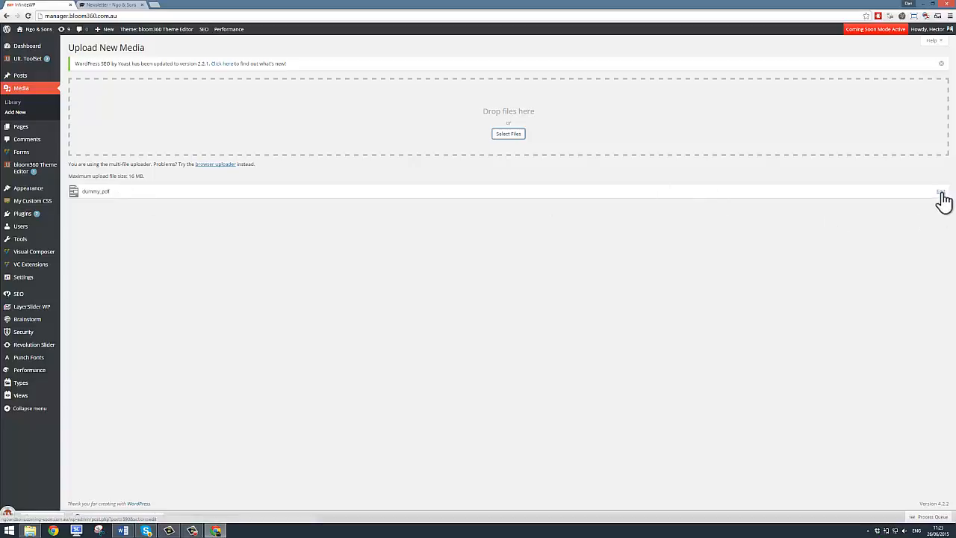
Step: Copy the full File URL from dummy_pdf's Edit Media page
left_click(941, 191)
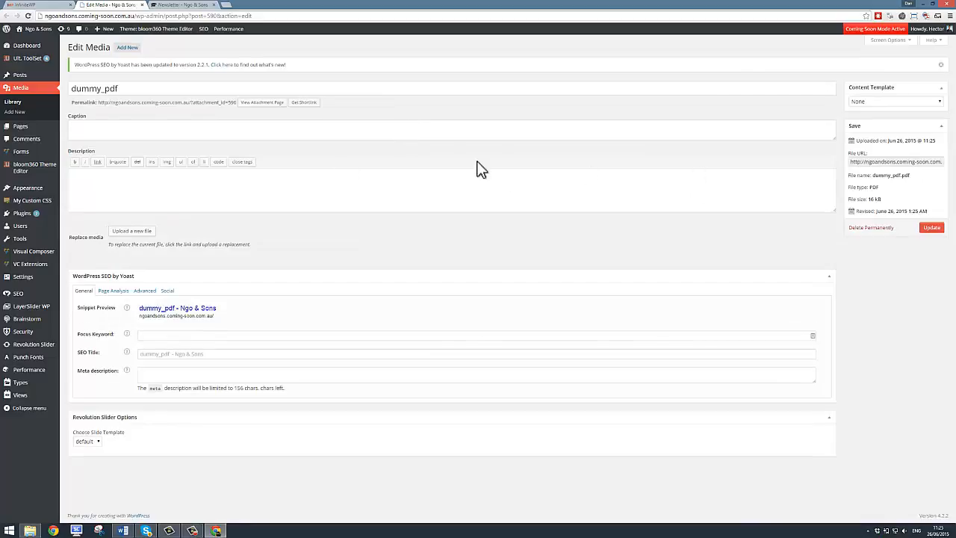
mouse_move(913, 176)
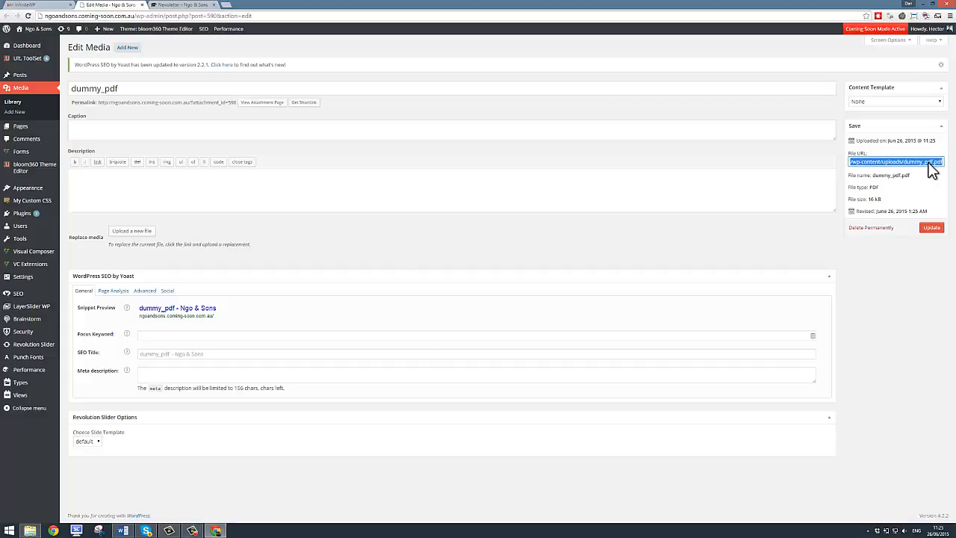
mouse_move(939, 168)
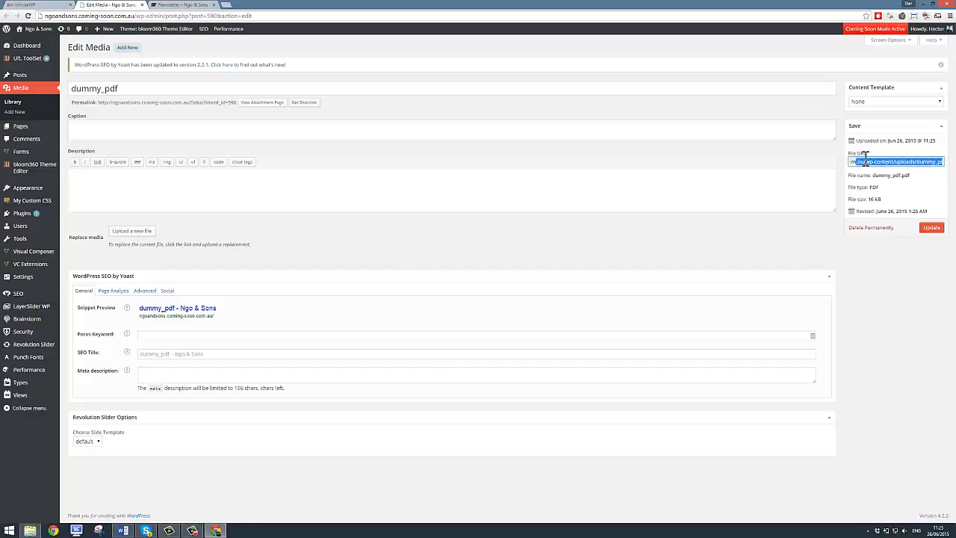
right_click(896, 161)
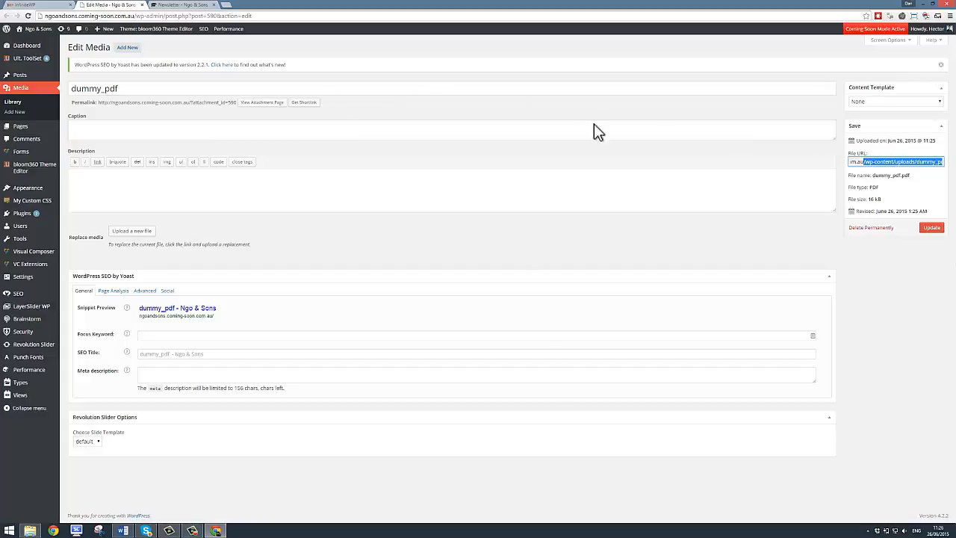
Step: Show the published Newsletter page listing the May 2015 and May 2016 newsletters
left_click(173, 6)
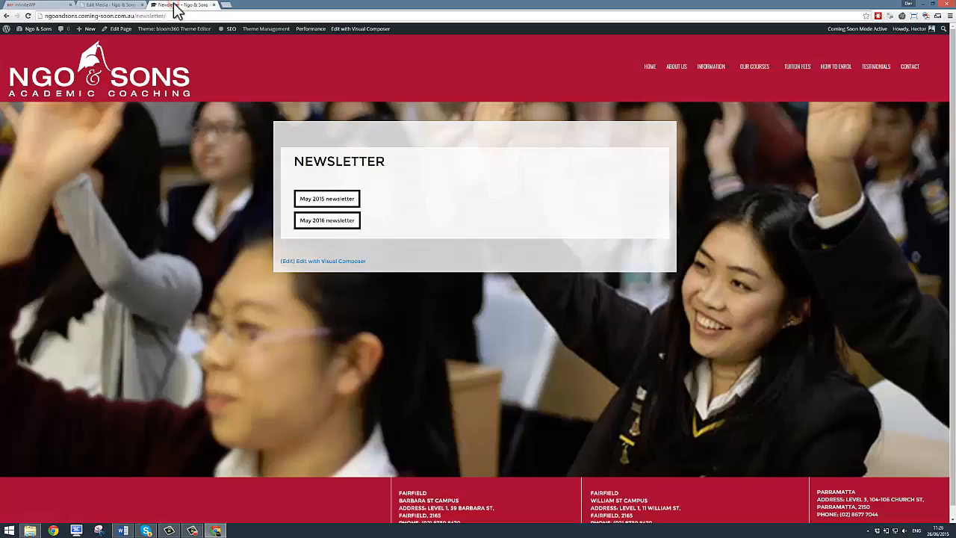
mouse_move(327, 199)
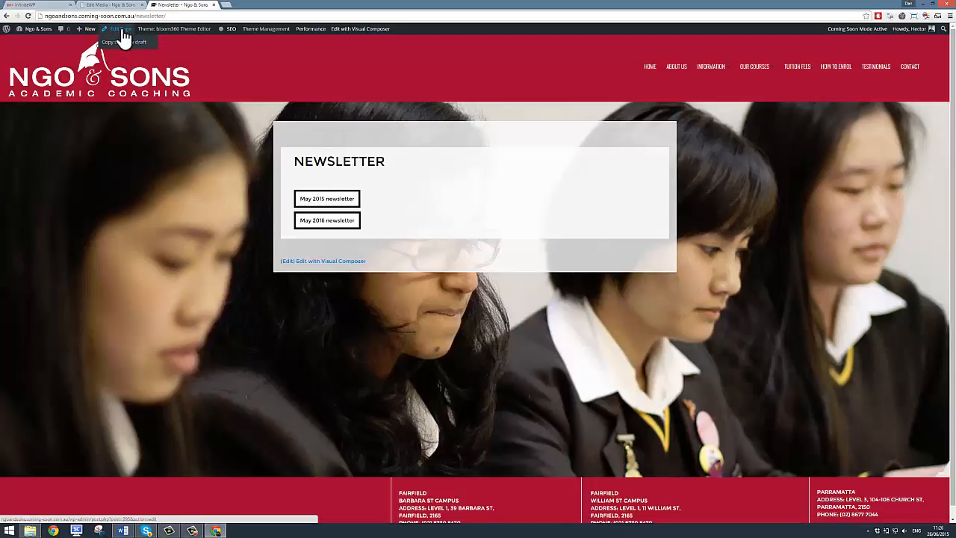
Step: Duplicate the May 2016 newsletter button into a third entry in Visual Composer
left_click(119, 28)
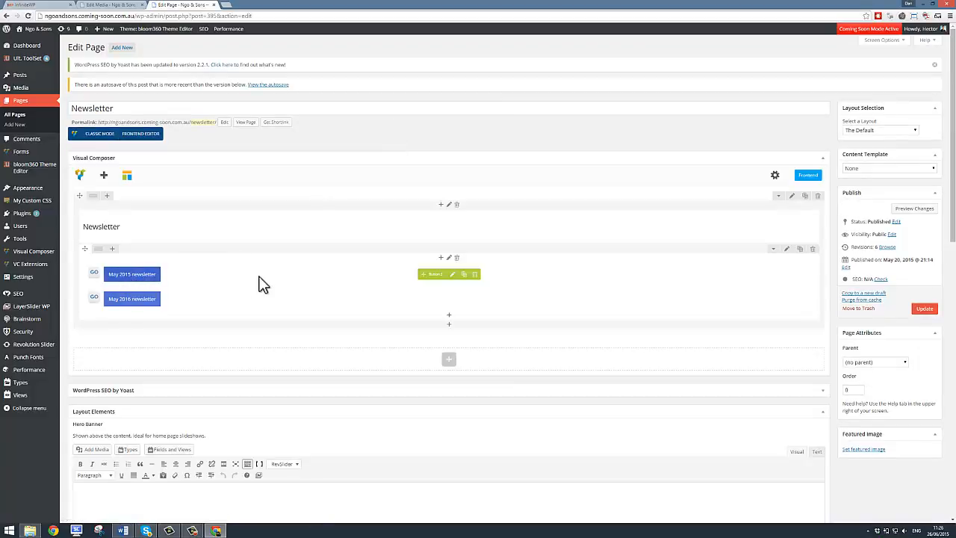
mouse_move(131, 284)
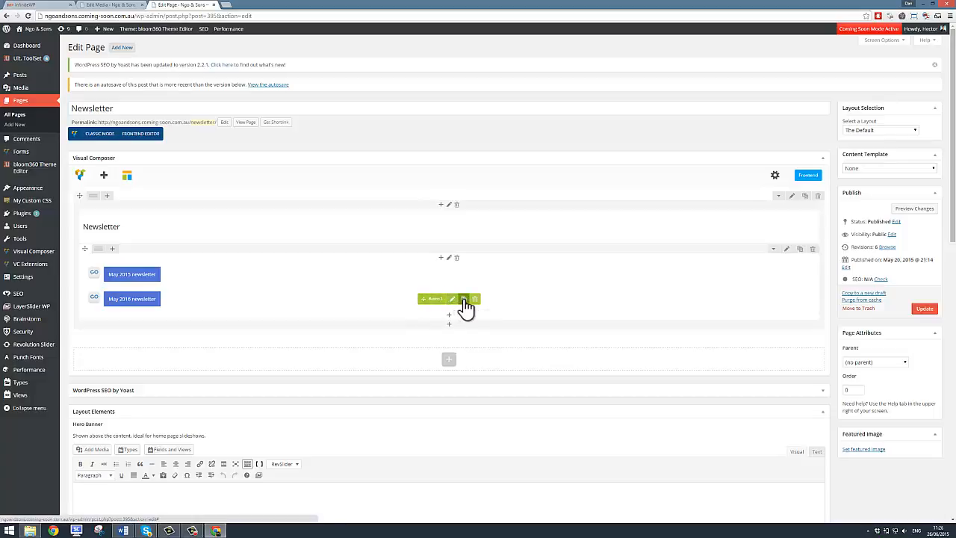
mouse_move(463, 306)
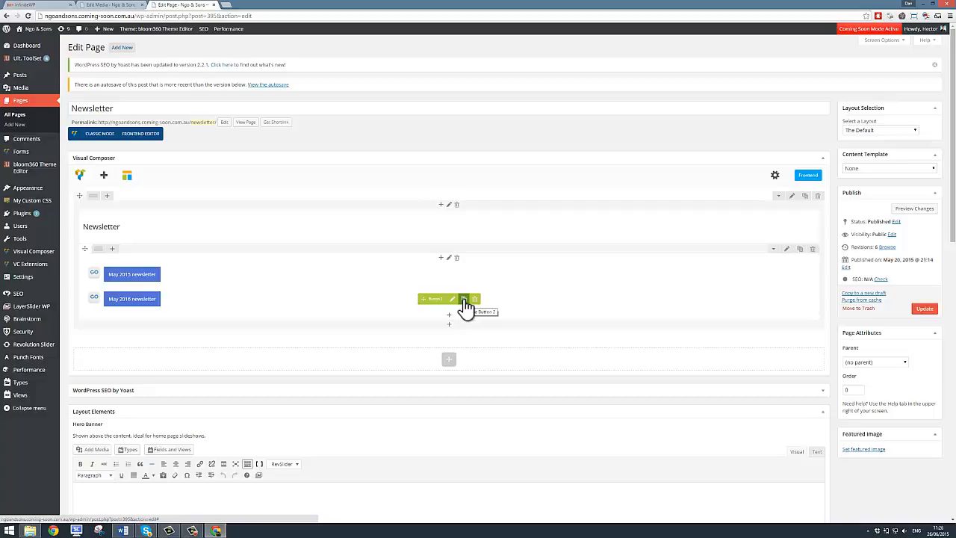
left_click(463, 299)
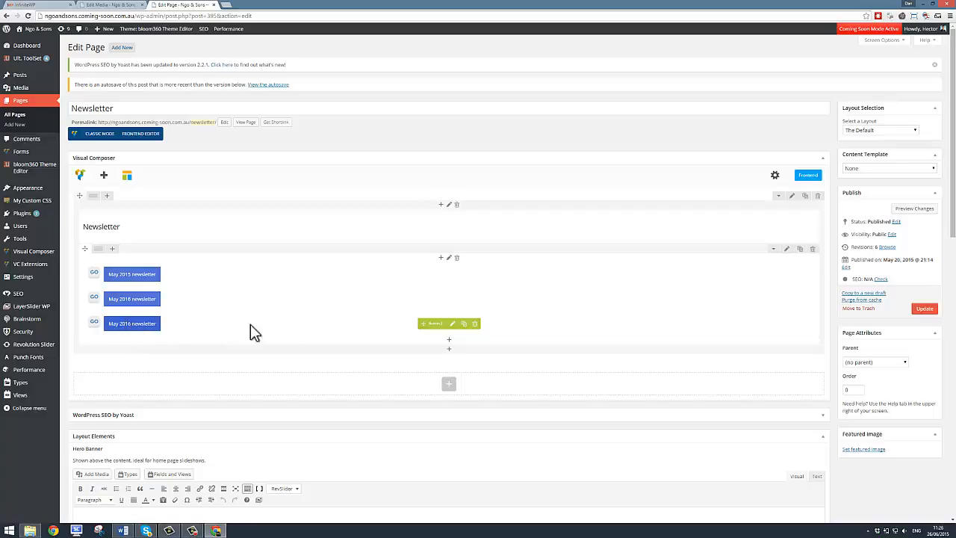
mouse_move(454, 322)
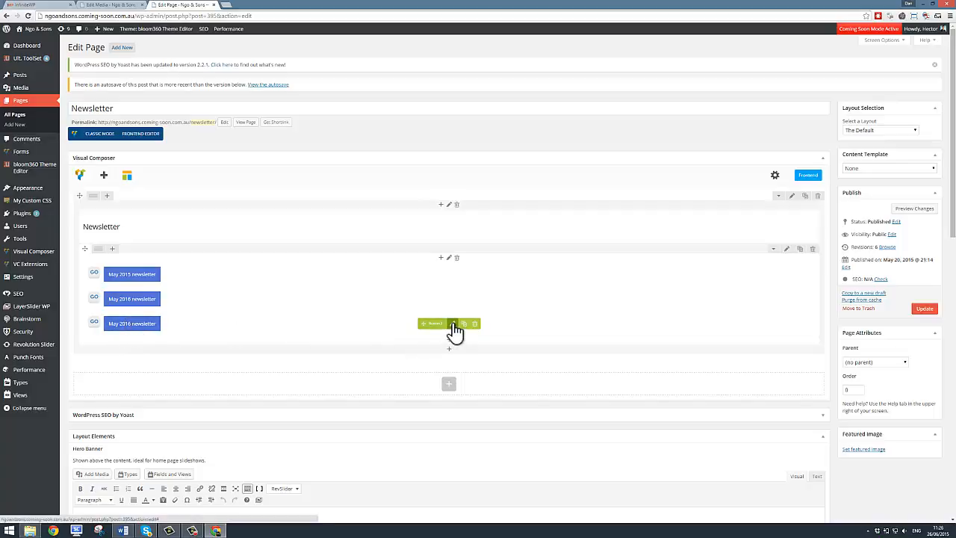
mouse_move(454, 322)
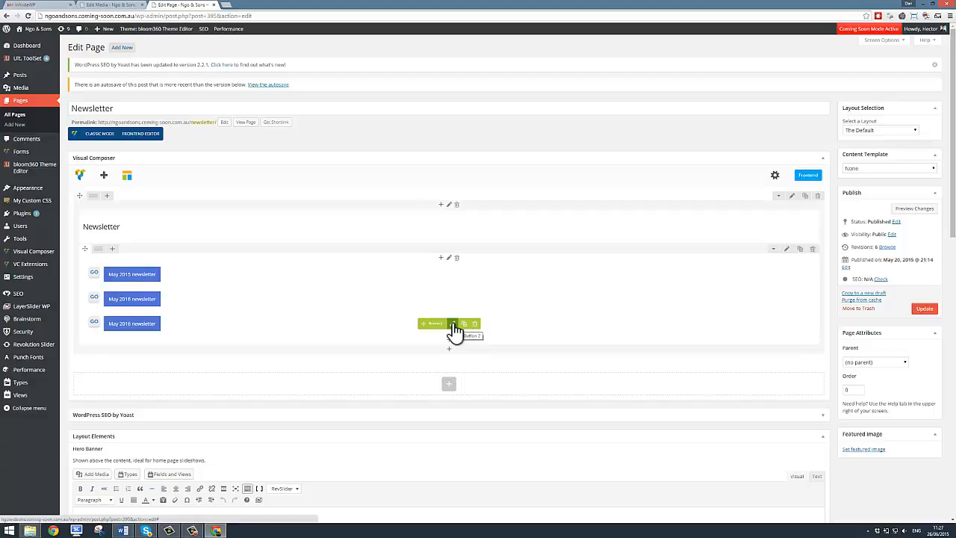
Step: Bring up Button 2 Settings with the May 2016 label selected for replacing
left_click(454, 322)
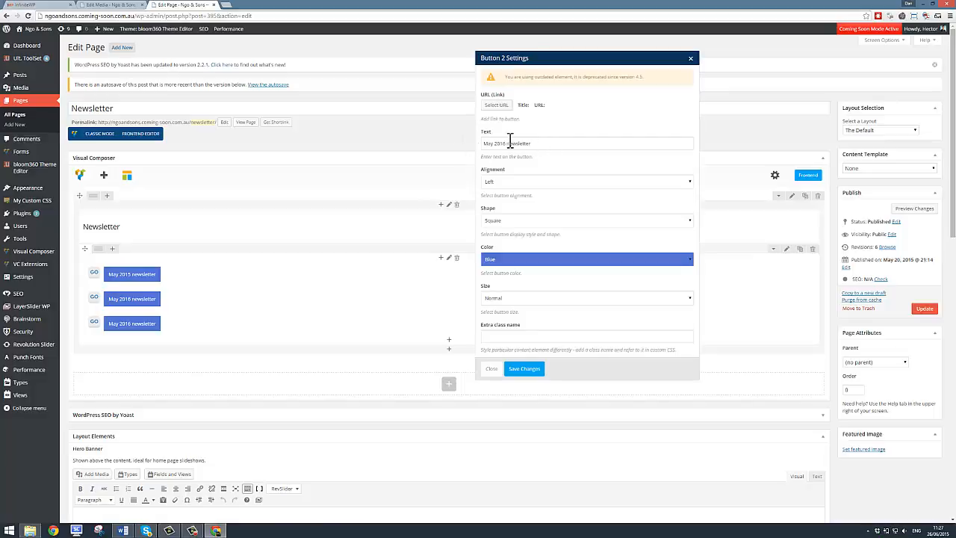
double_click(490, 144)
type("June")
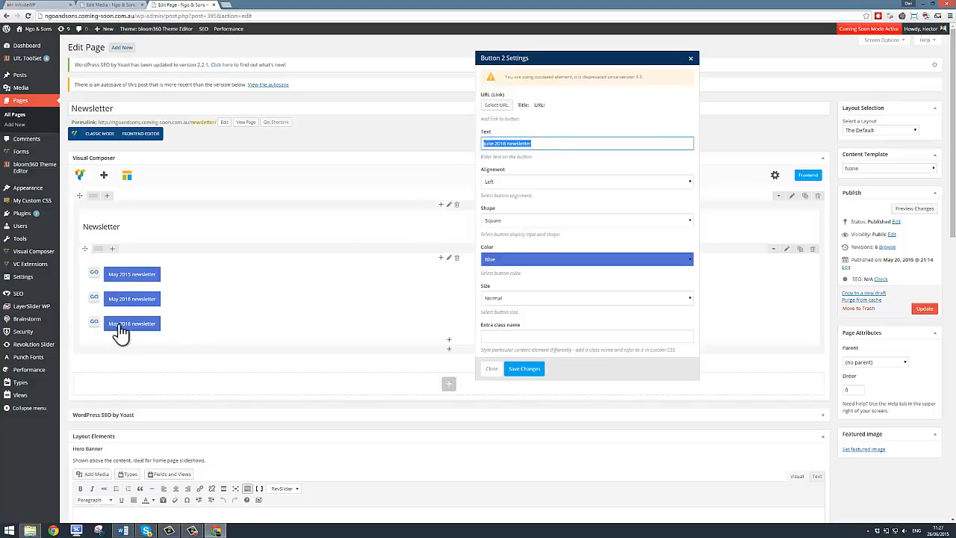
mouse_move(515, 131)
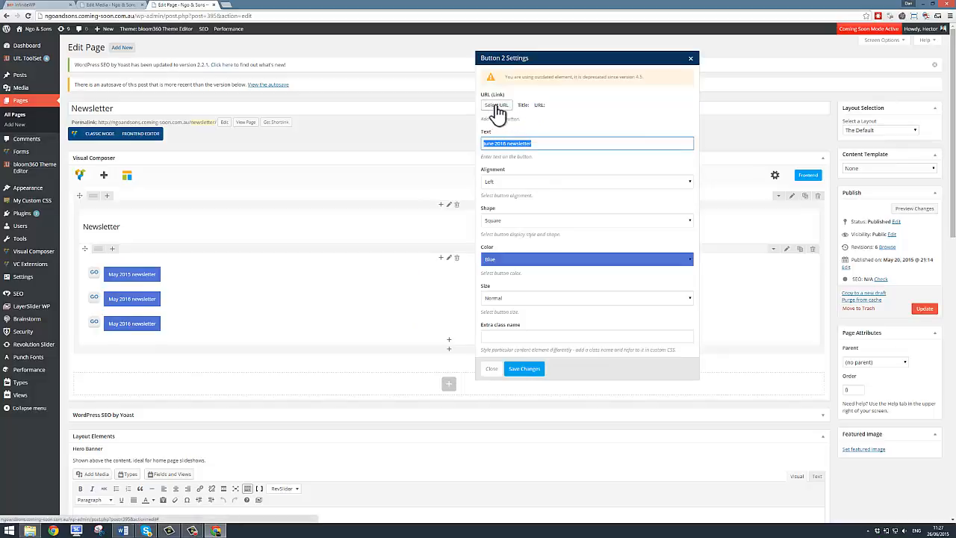
Step: Link the button to /wp-content/uploads/dummy_pdf.pdf, opening in a new window/tab
left_click(496, 104)
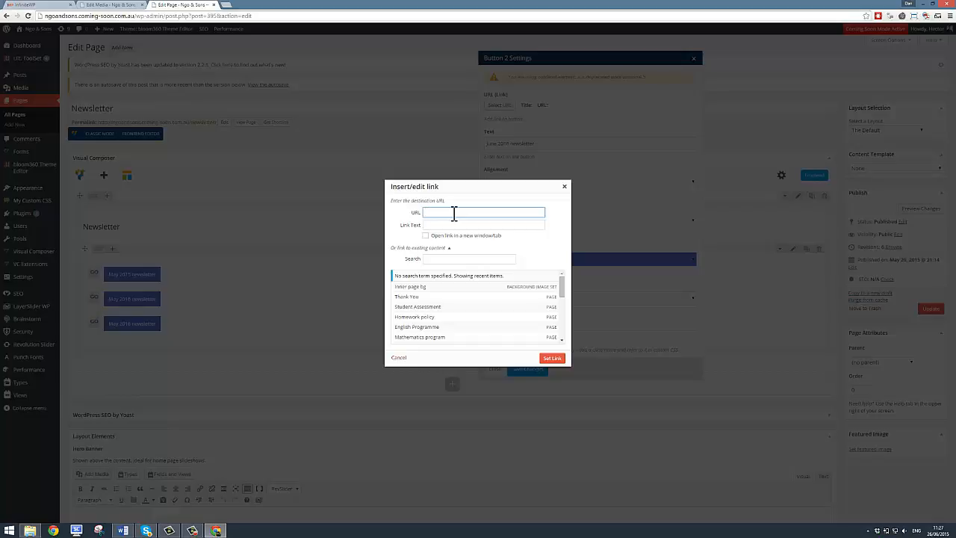
type("/wp-content/uploads/dummy_pdf.pdf")
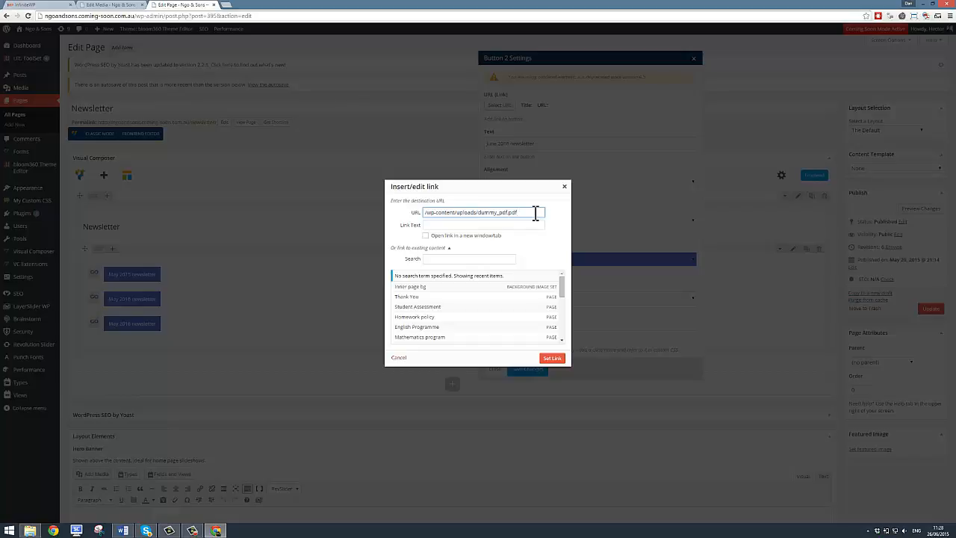
mouse_move(487, 260)
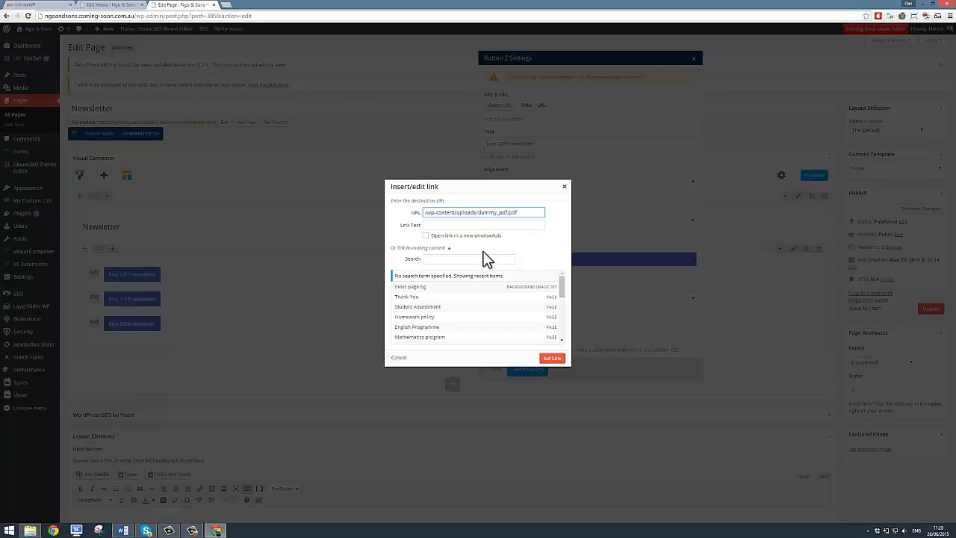
mouse_move(508, 254)
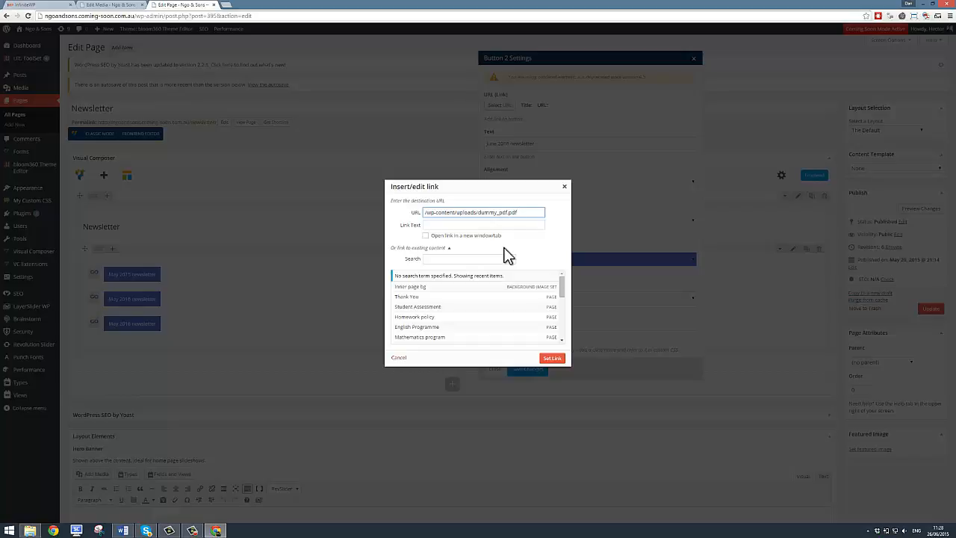
mouse_move(478, 254)
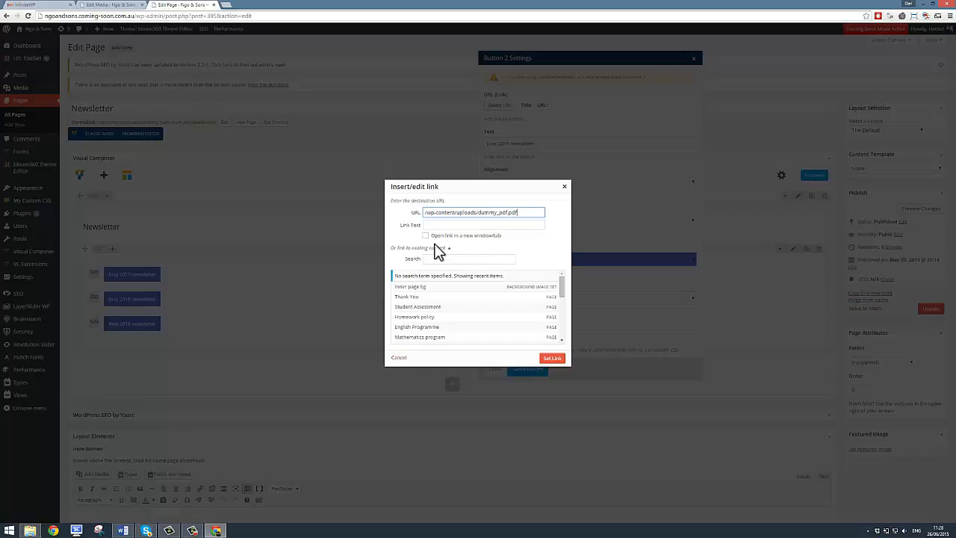
mouse_move(430, 247)
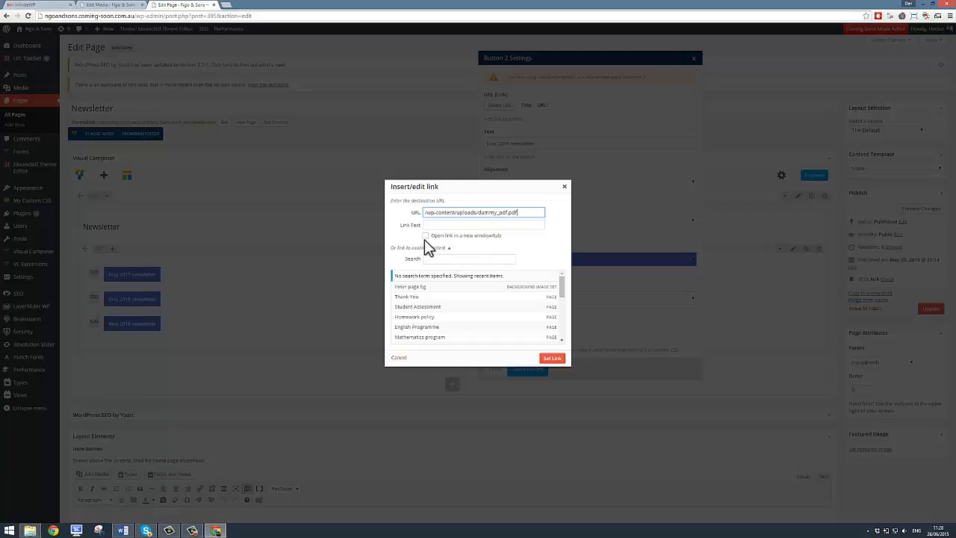
left_click(424, 236)
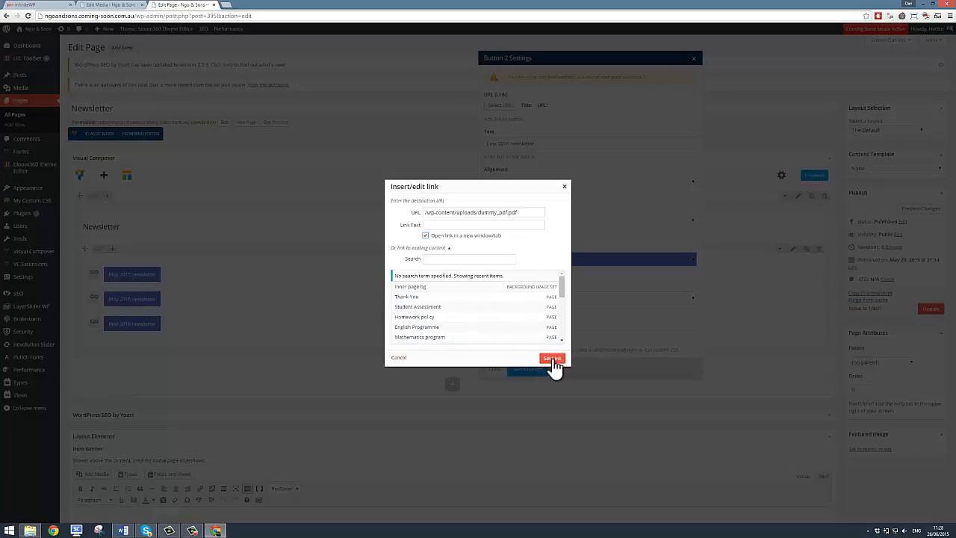
Step: Save the June 2016 newsletter button, update the page and view it live in a new tab
left_click(551, 358)
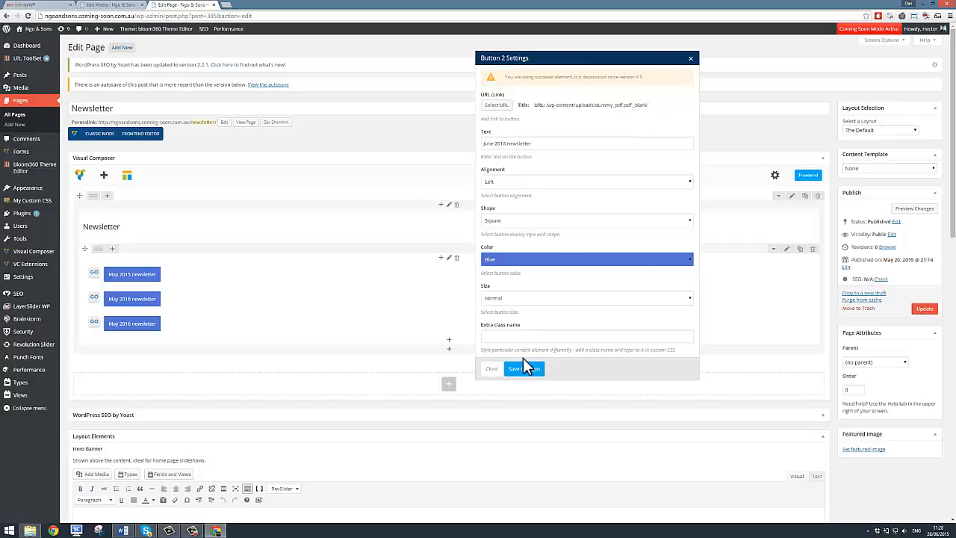
left_click(523, 367)
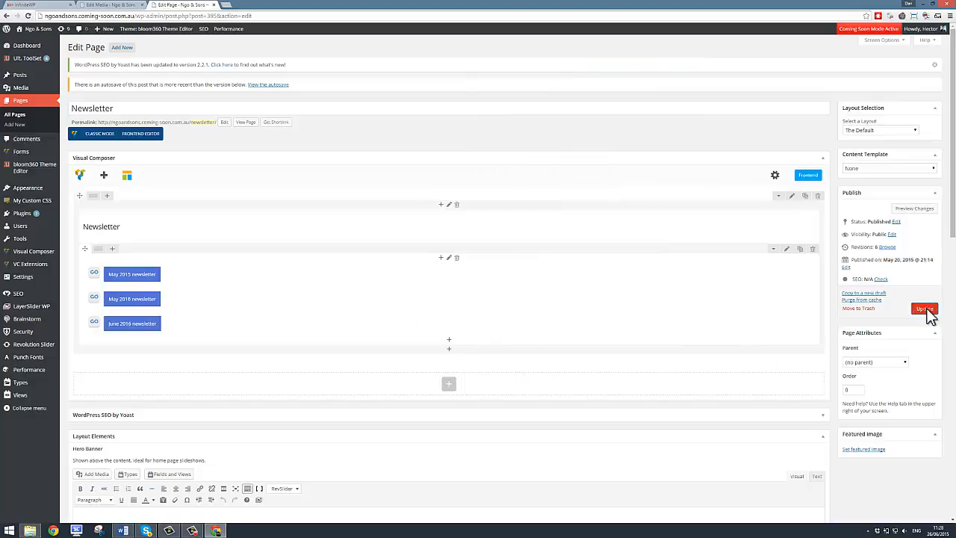
left_click(924, 308)
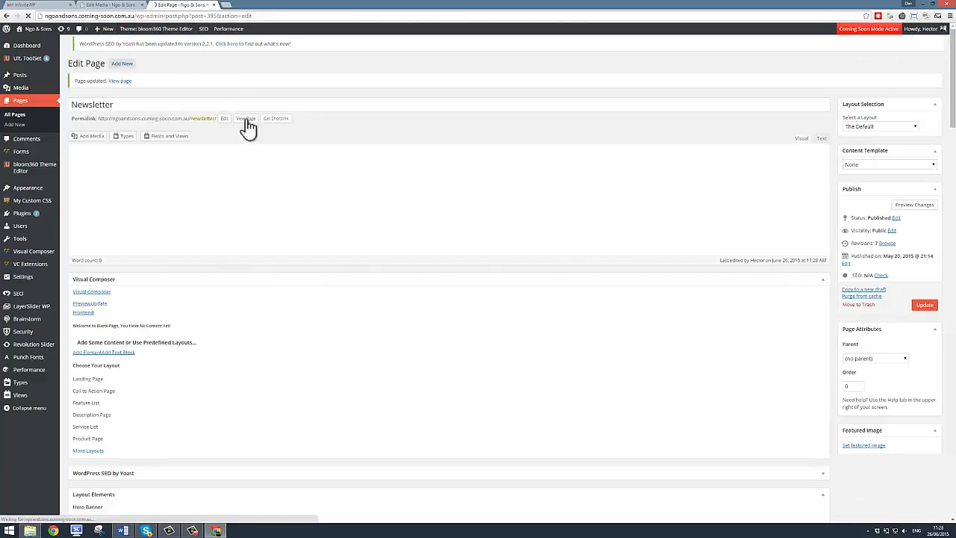
right_click(251, 123)
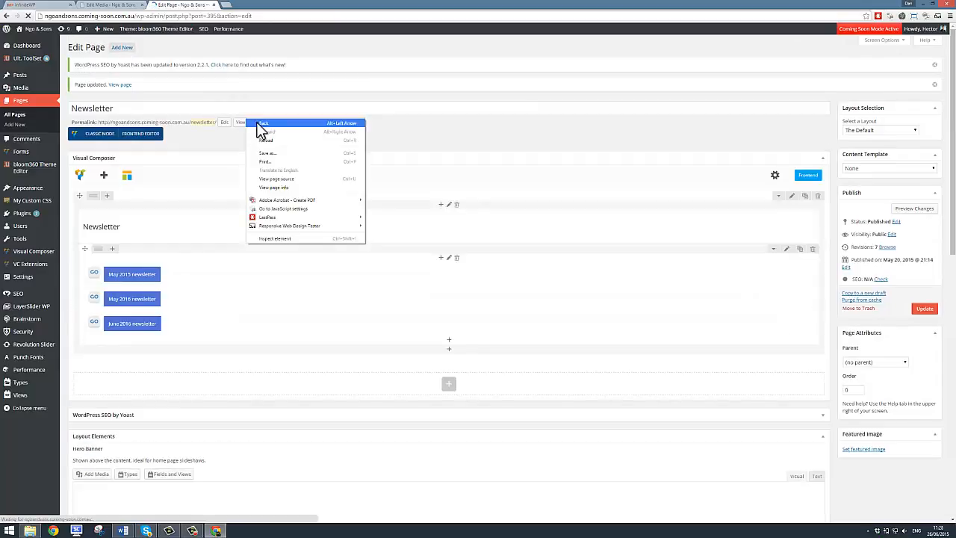
left_click(242, 127)
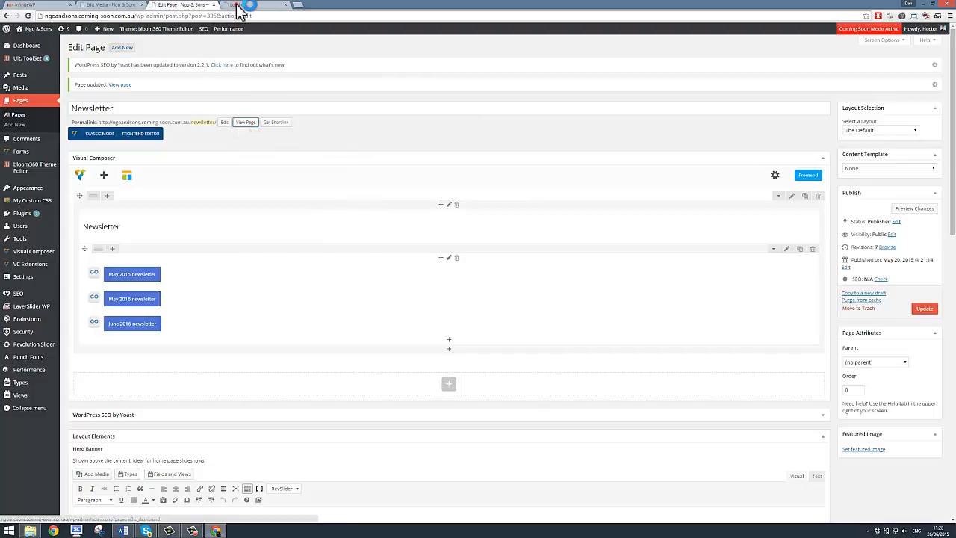
Step: Test the June 2016 newsletter button so it opens the dummy PDF in a new tab
left_click(245, 123)
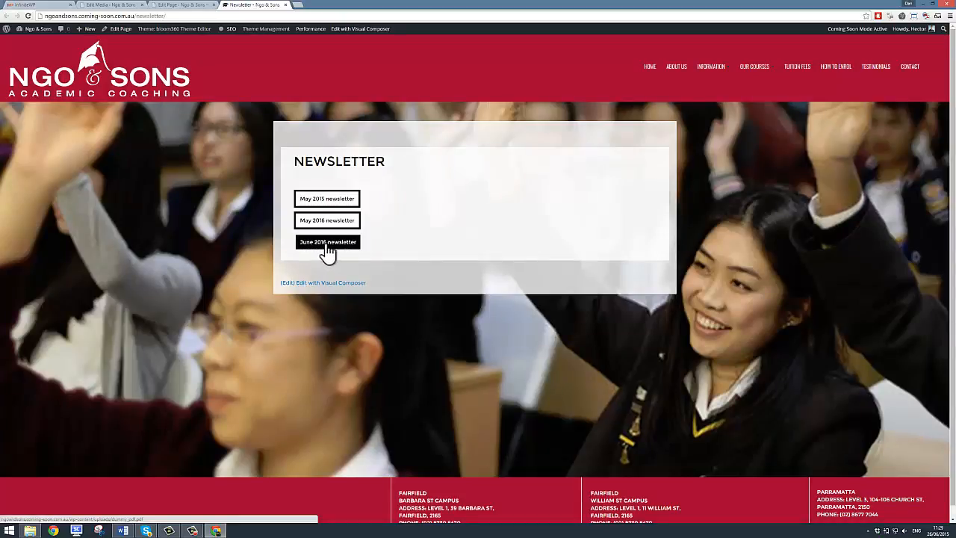
left_click(327, 242)
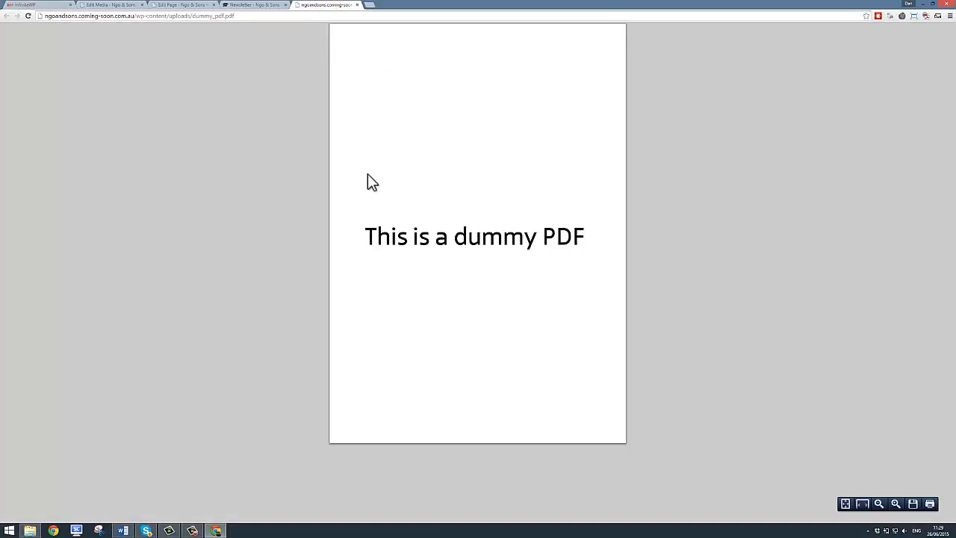
mouse_move(269, 15)
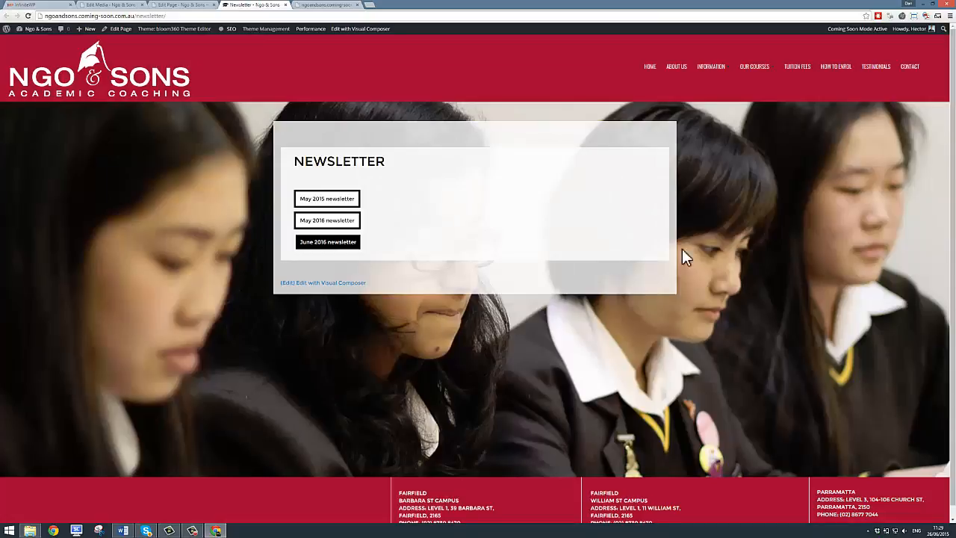
mouse_move(699, 251)
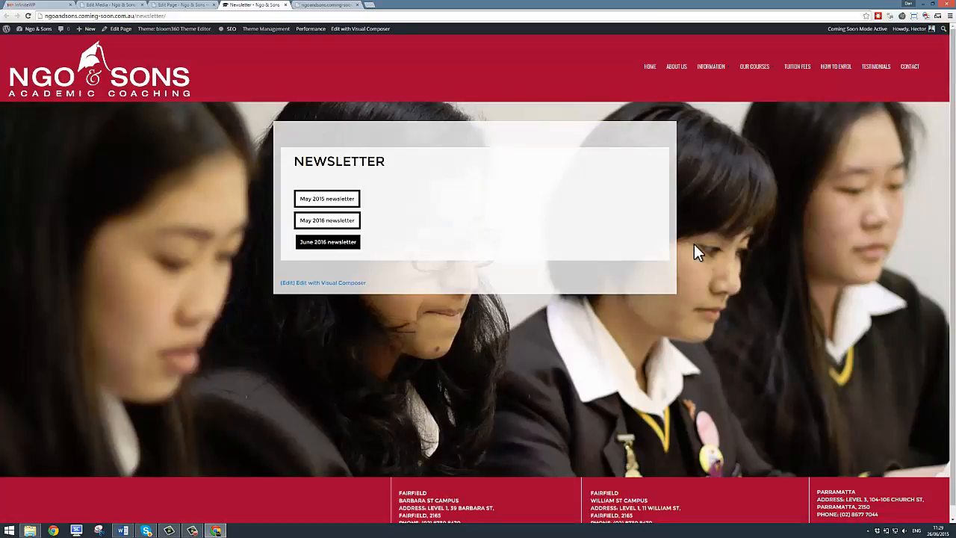